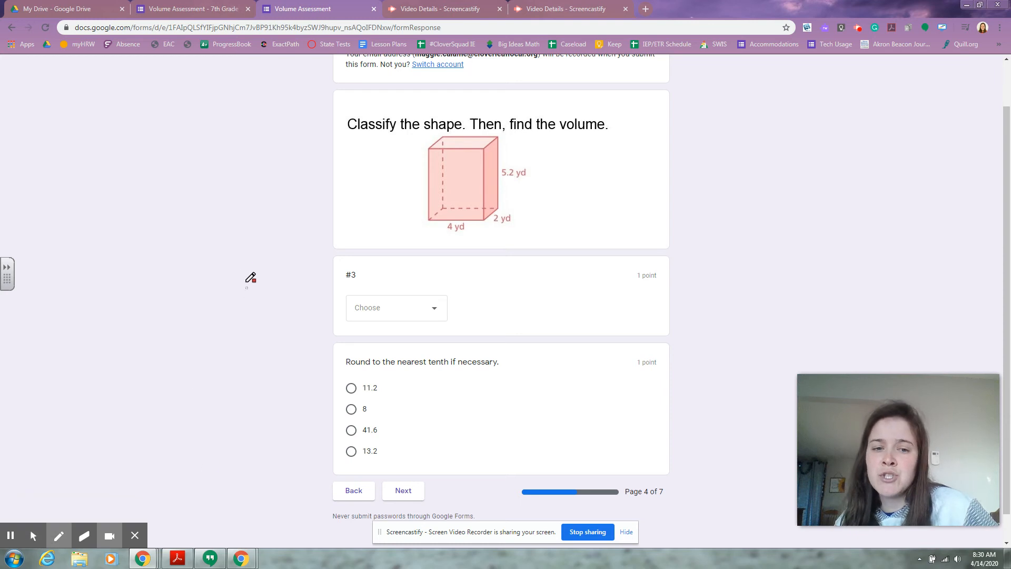
{"action": "mouse_move", "coordinate": [323, 262]}
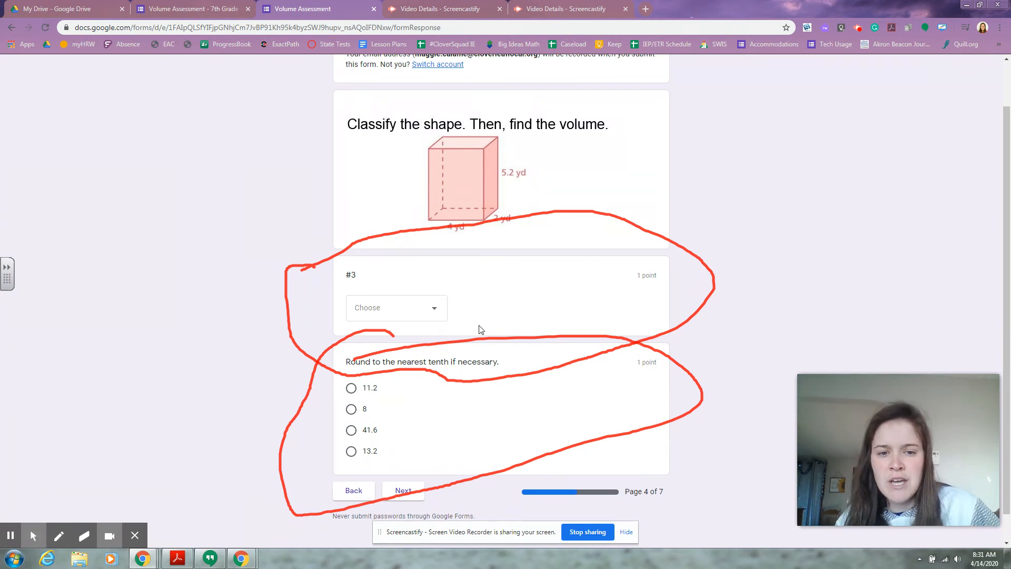
{"action": "left_click", "coordinate": [396, 308]}
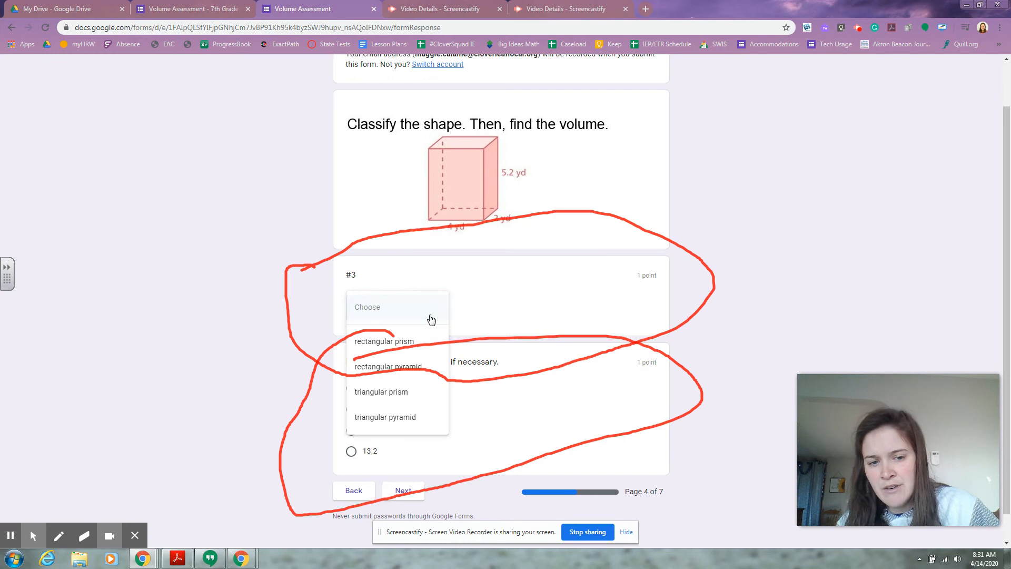
{"action": "mouse_move", "coordinate": [438, 378]}
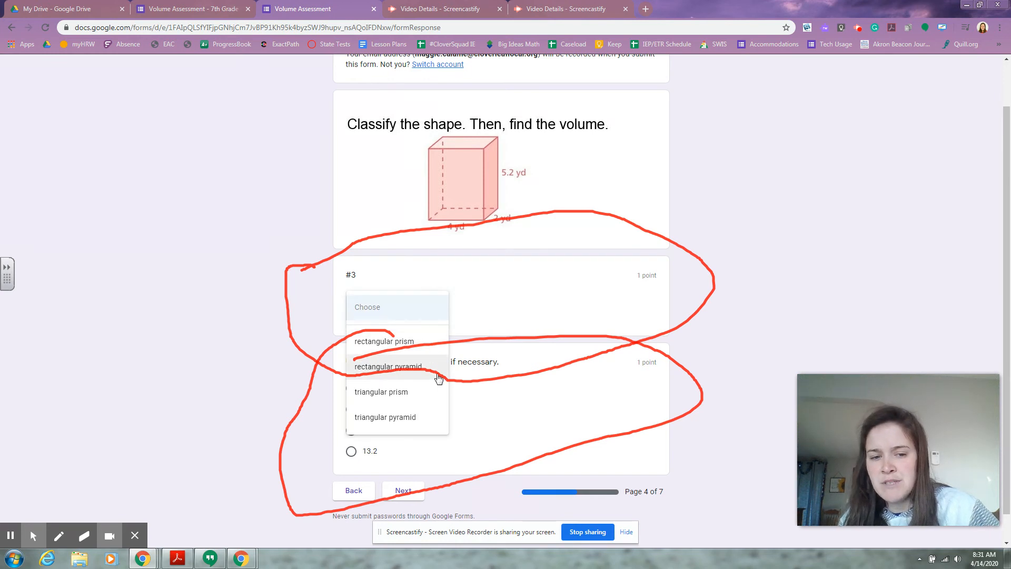
{"action": "mouse_move", "coordinate": [438, 394]}
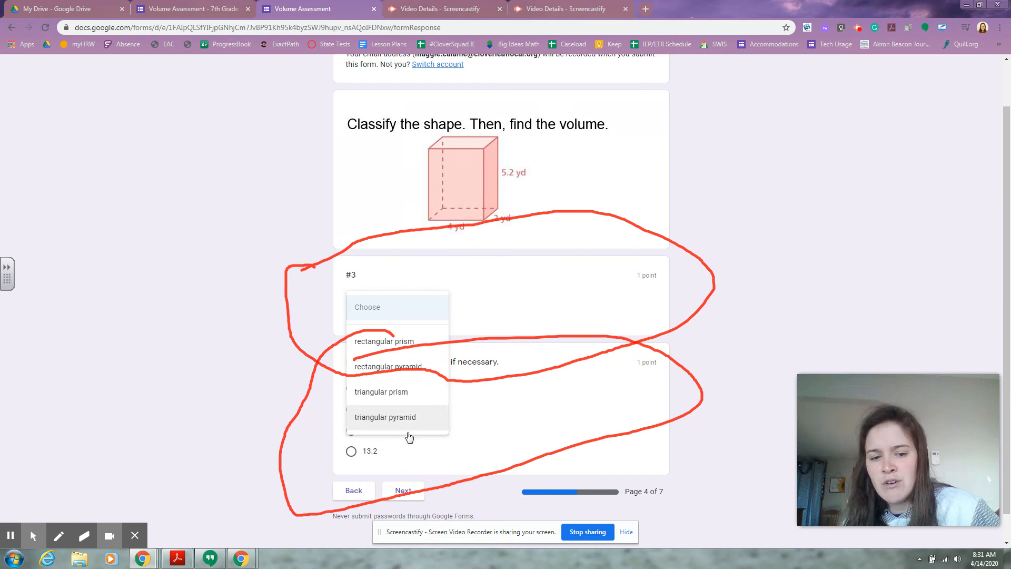
{"action": "mouse_move", "coordinate": [165, 450]}
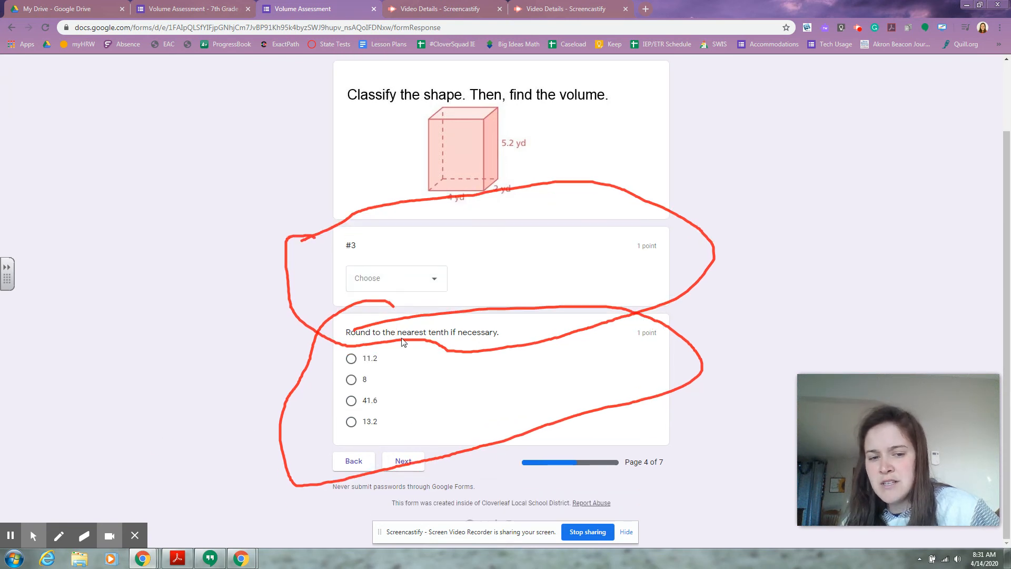
{"action": "mouse_move", "coordinate": [431, 347]}
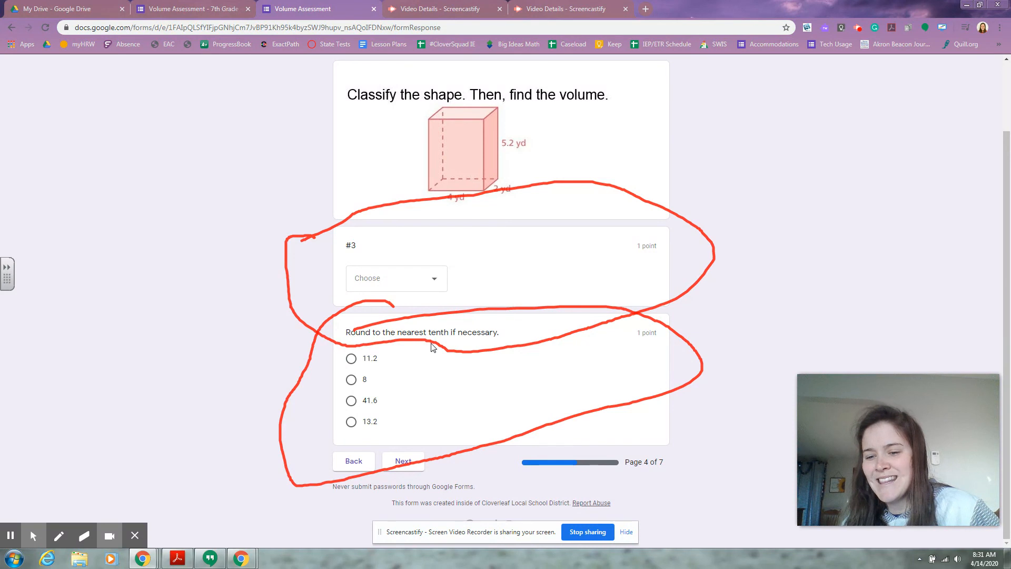
{"action": "mouse_move", "coordinate": [719, 29]}
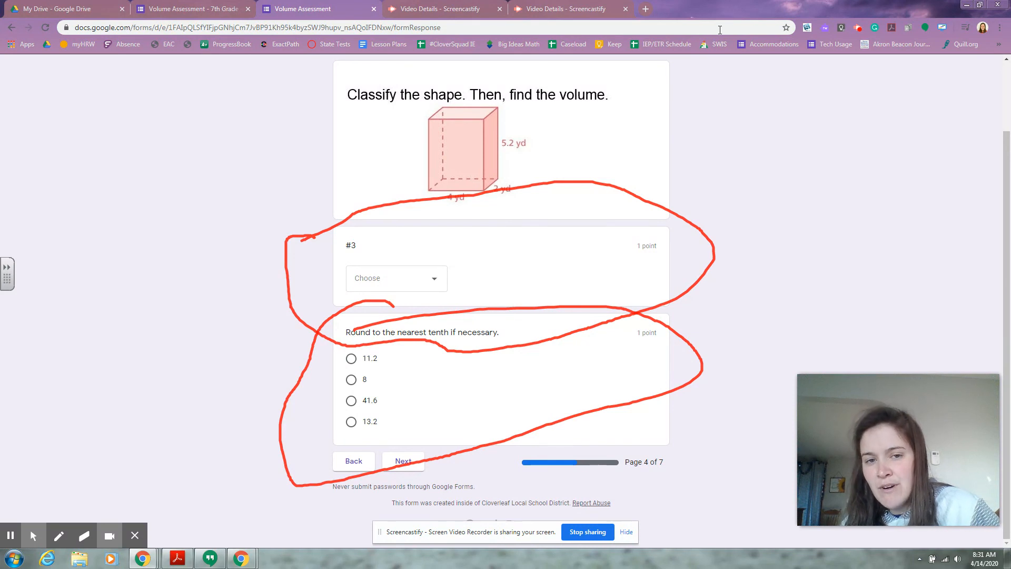